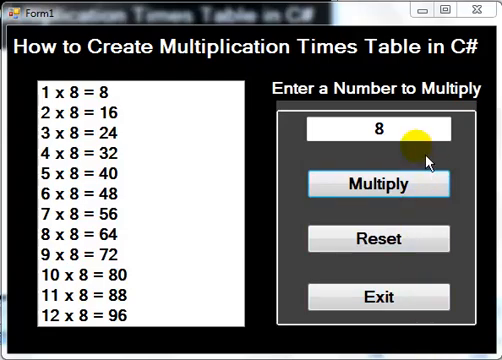
pyautogui.moveTo(220, 190)
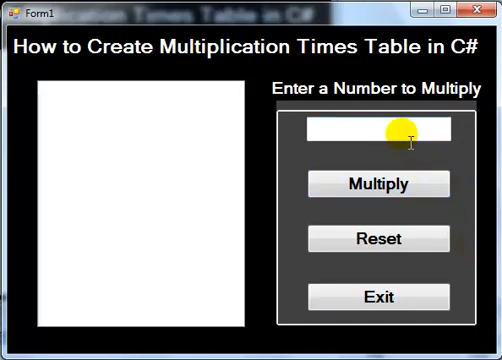
# Demo the app: generate a table for one number, then enter 9 and generate its table.
pyautogui.write('3')
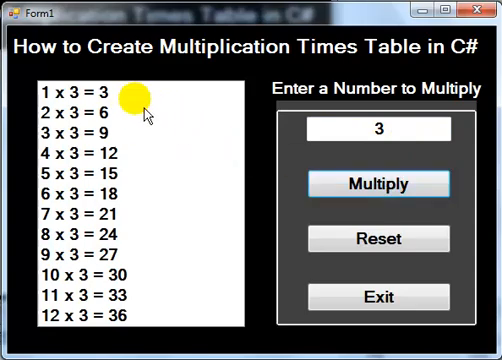
pyautogui.moveTo(378, 130)
pyautogui.write('55')
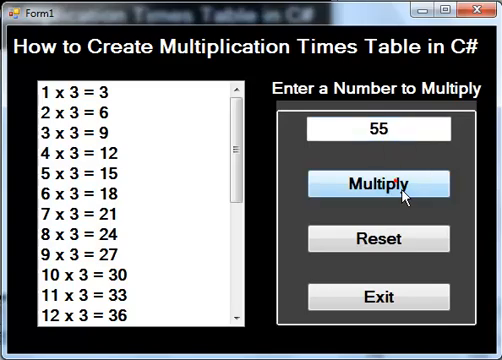
pyautogui.click(372, 184)
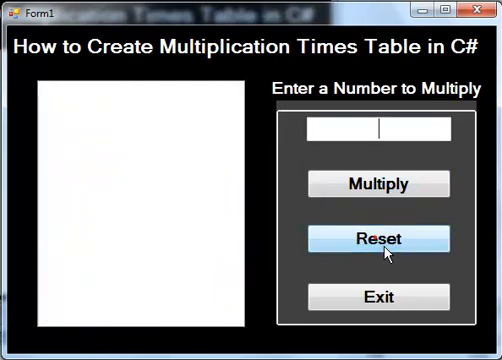
pyautogui.moveTo(356, 184)
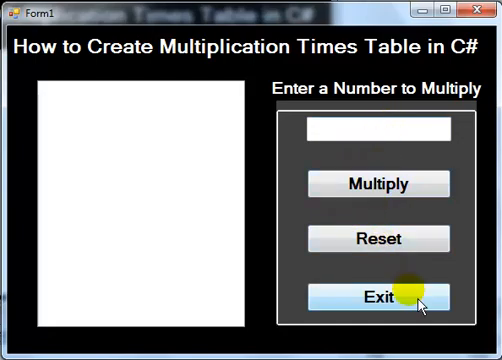
pyautogui.moveTo(378, 136)
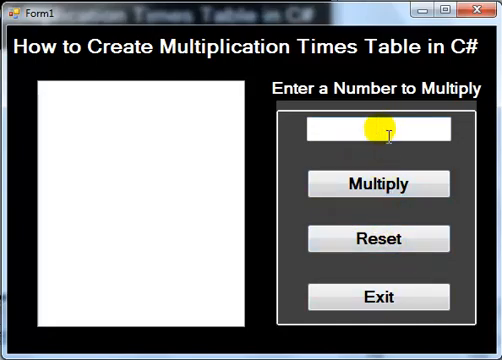
pyautogui.write('5')
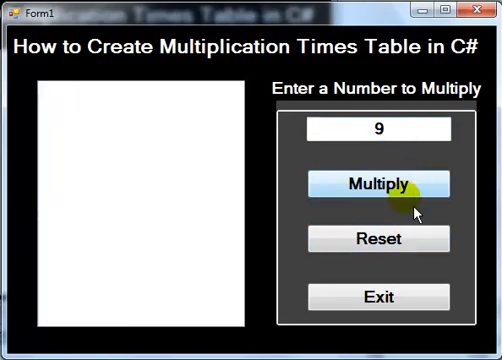
pyautogui.click(378, 184)
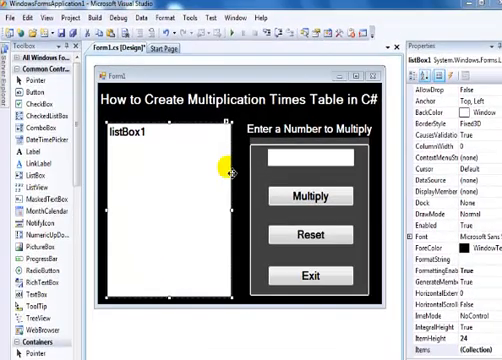
pyautogui.moveTo(300, 110)
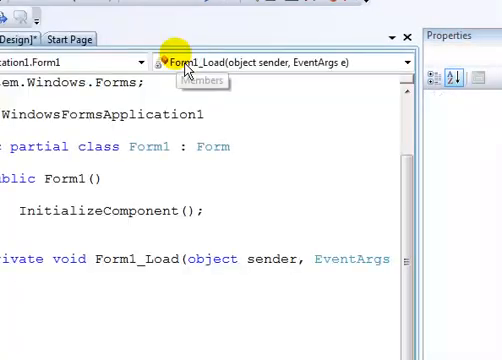
# Add textBox1.Focus(); inside Form1_Load so the number box gets focus on open.
pyautogui.write('textBox1.f')
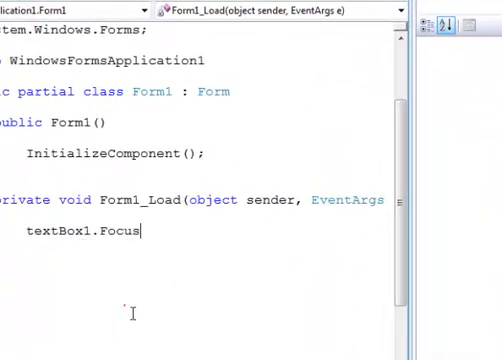
pyautogui.write('();')
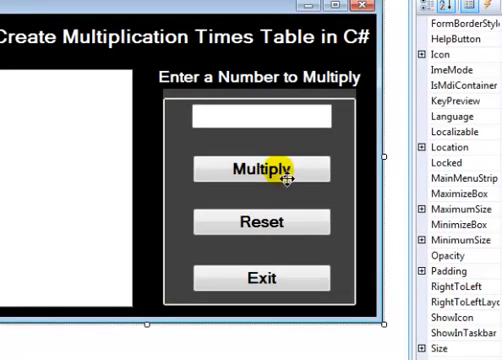
# Create the Multiply button's click handler and declare int i; int t = 0; inside it.
pyautogui.click(260, 168)
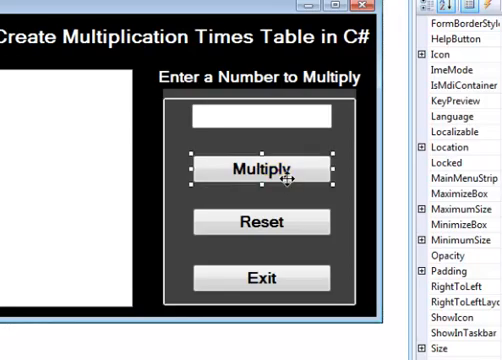
pyautogui.doubleClick(252, 168)
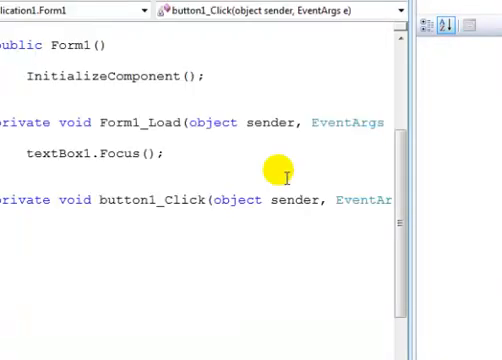
pyautogui.write('int')
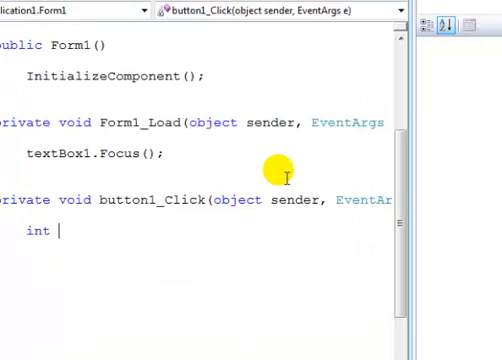
pyautogui.write('i;')
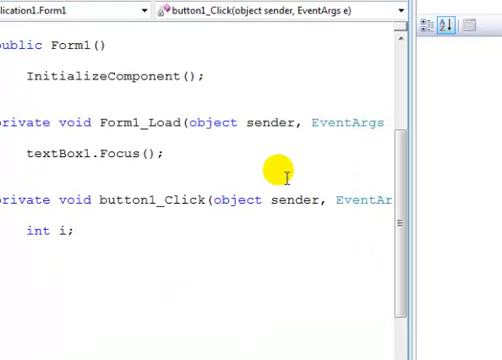
pyautogui.write('int')
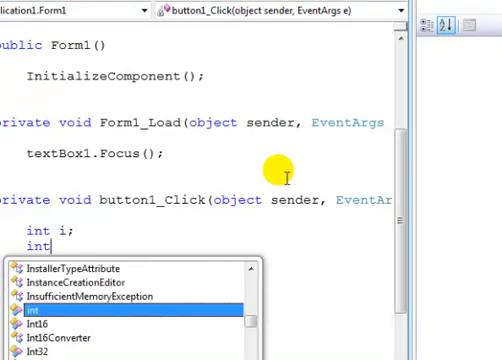
pyautogui.write('t')
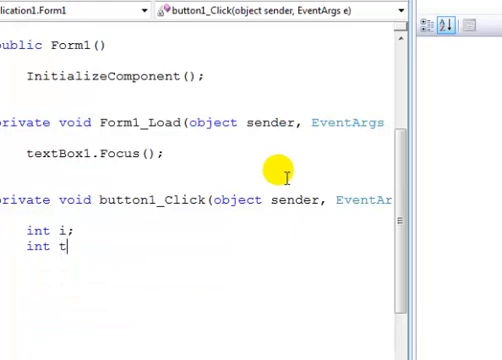
pyautogui.write('= 0')
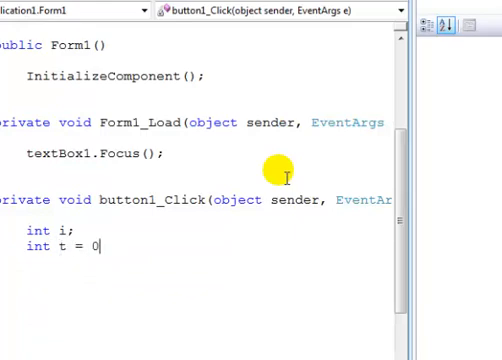
pyautogui.write(';')
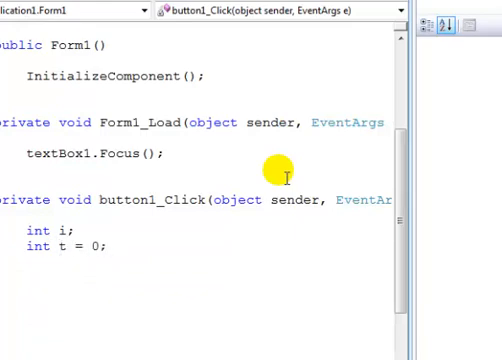
# Assign t = Convert.ToInt32(textBox1.Text); using IntelliSense completions.
pyautogui.write('t')
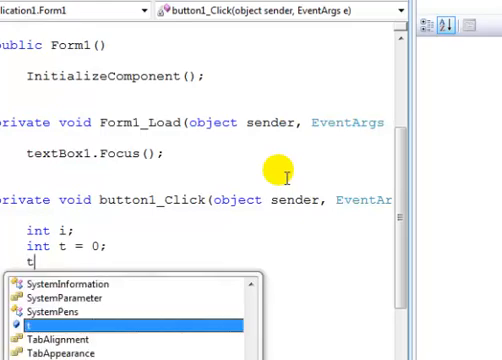
pyautogui.write('= t')
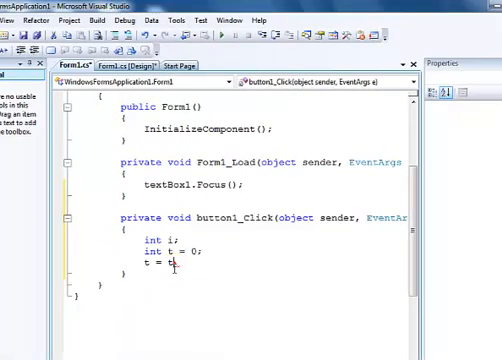
pyautogui.write('c')
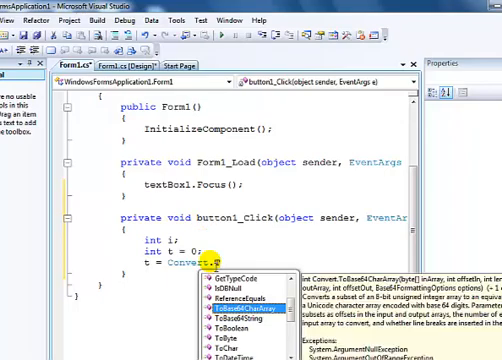
pyautogui.write('To')
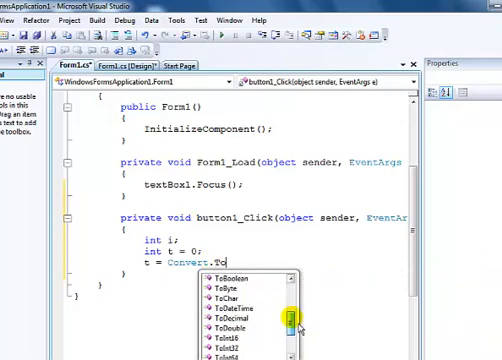
pyautogui.scroll(-3)
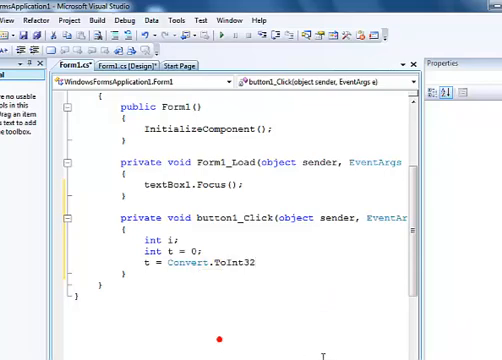
pyautogui.write('(')
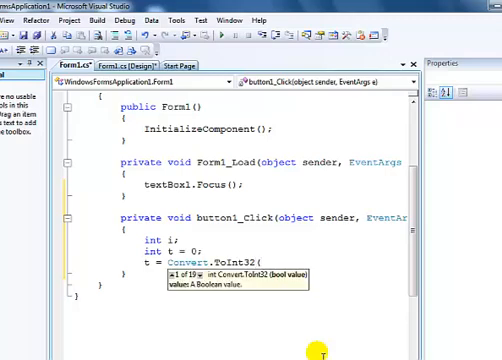
pyautogui.write('textBox1')
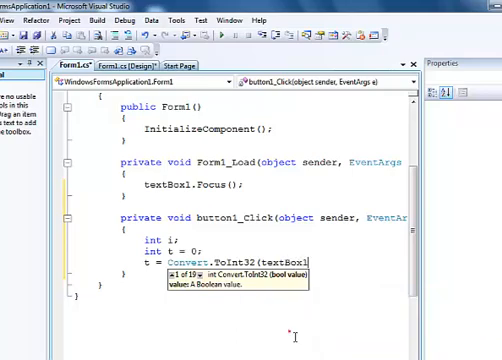
pyautogui.write('t')
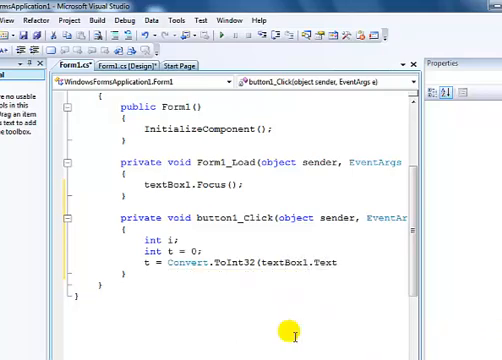
pyautogui.write(')')
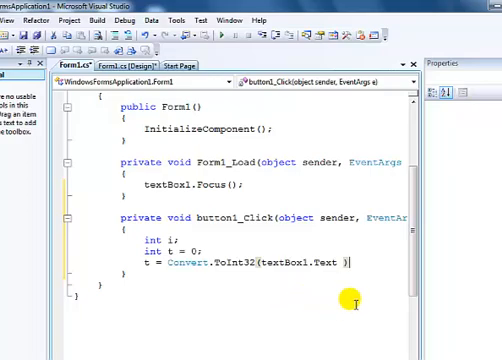
pyautogui.write(';')
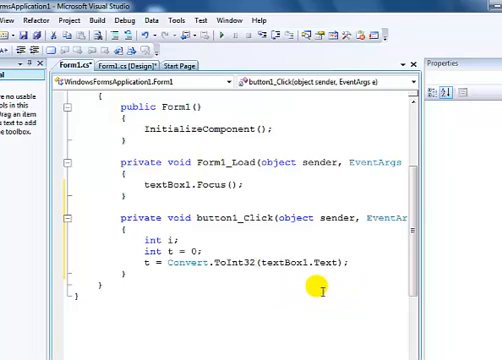
pyautogui.moveTo(232, 262)
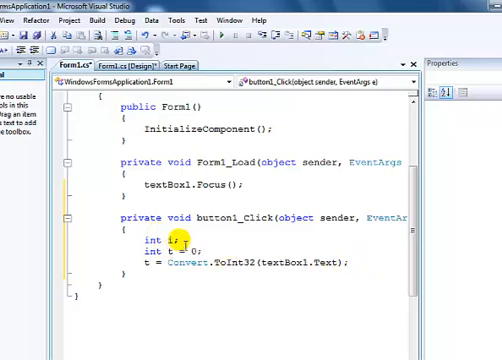
# Write the loop header for (i = 1; i < 13; i++) below the conversion line.
pyautogui.write('for')
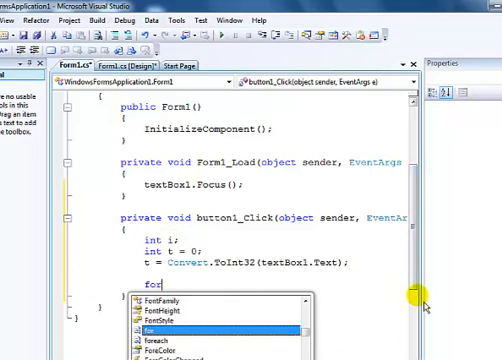
pyautogui.write('(i = 1; i <')
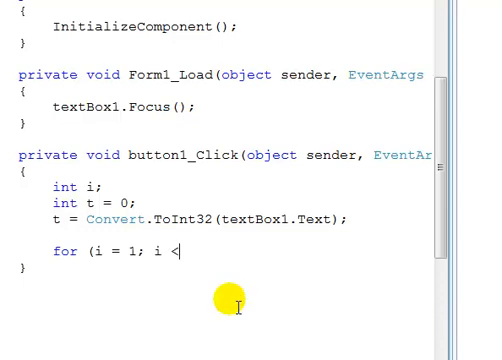
pyautogui.write('1')
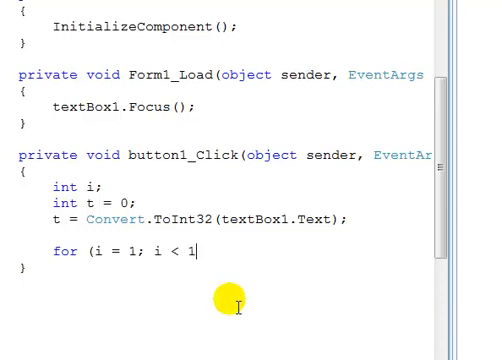
pyautogui.write('3 ;')
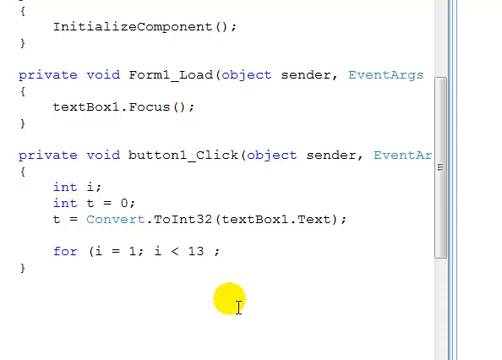
pyautogui.write('i++')
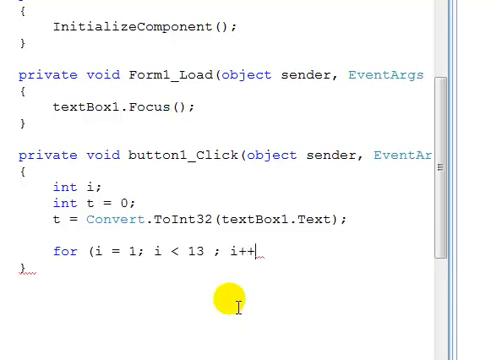
pyautogui.write(')')
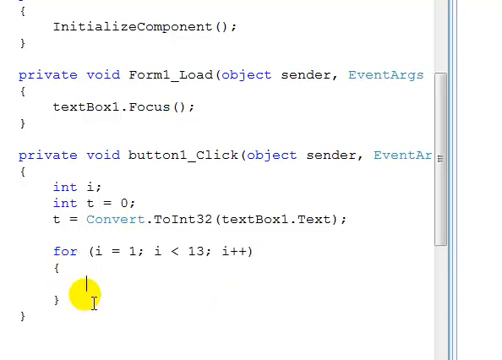
# Give the loop a body calling listBox1.Items.Add(i);.
pyautogui.write('listBox1')
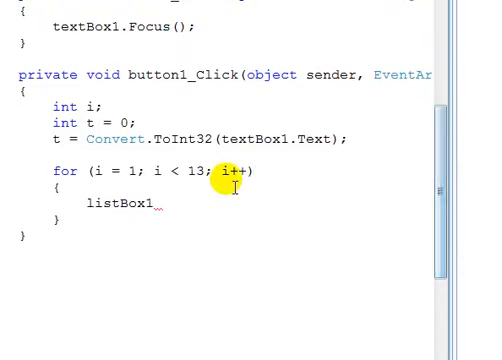
pyautogui.write('.i')
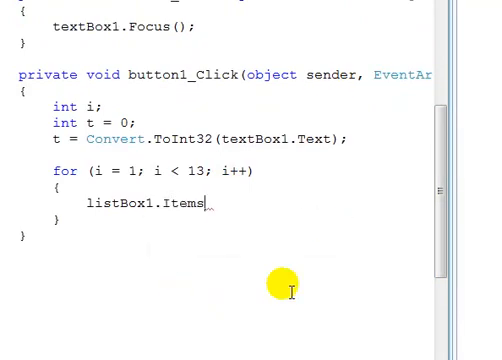
pyautogui.write('.add')
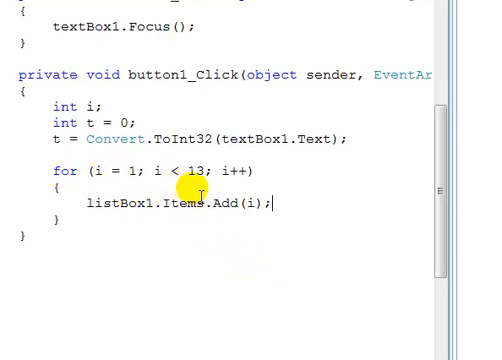
pyautogui.moveTo(184, 108)
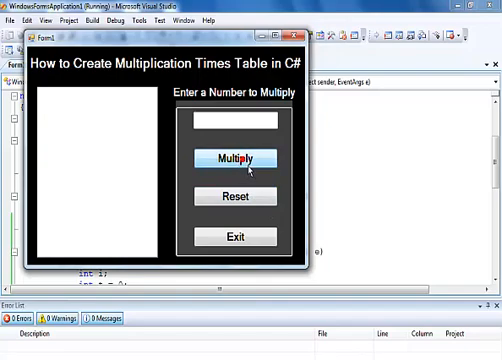
pyautogui.moveTo(140, 136)
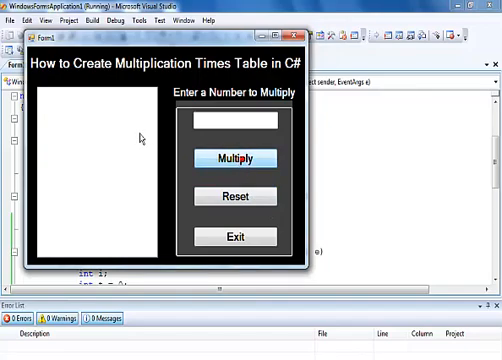
# Launch the form with the new loop code, then close the unresponsive window.
pyautogui.click(230, 158)
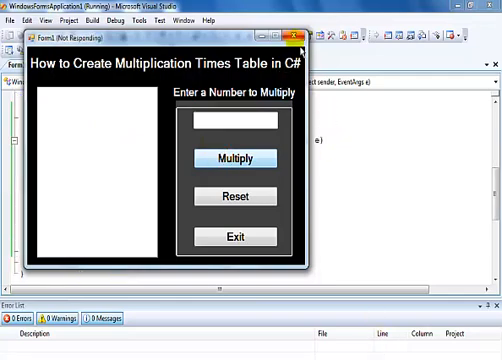
pyautogui.click(300, 48)
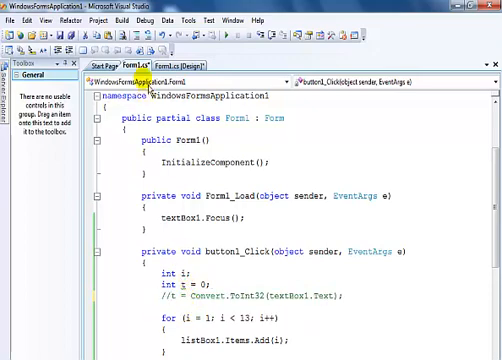
# Return to the Form1.cs code and start debugging the project again.
pyautogui.click(124, 18)
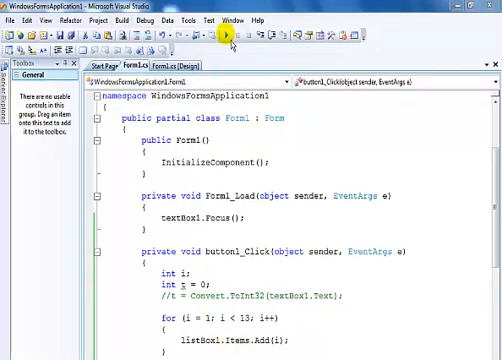
pyautogui.click(228, 38)
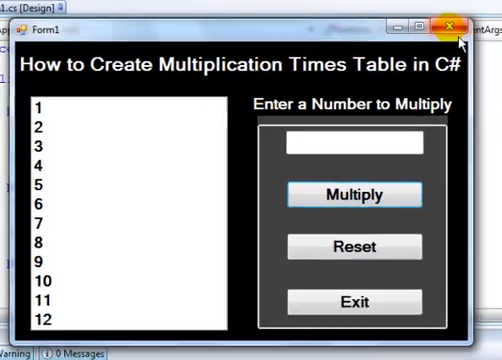
# Close the running form after Multiply listed the numbers 1 through 12.
pyautogui.click(460, 24)
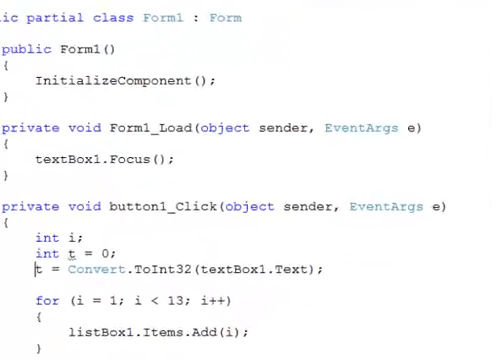
# Change the Add call to listBox1.Items.Add(i + " x " + t + " = " + i * t);.
pyautogui.scroll(-3)
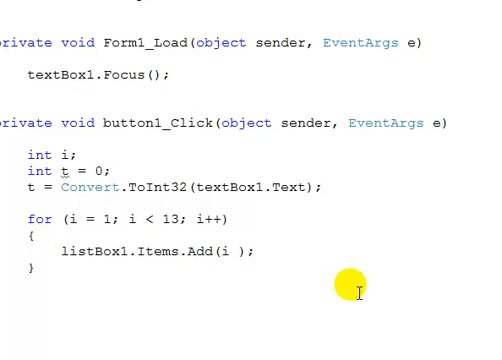
pyautogui.write('+')
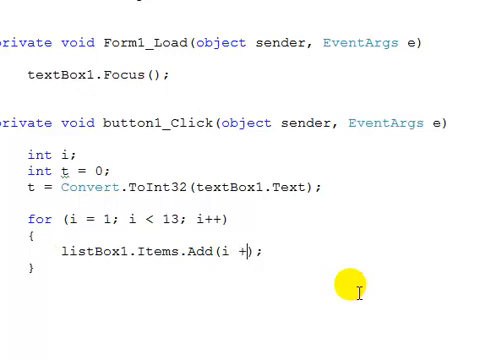
pyautogui.write('" x')
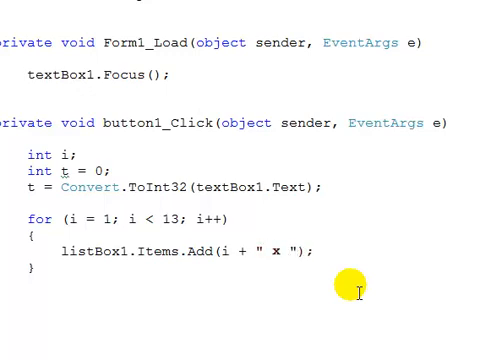
pyautogui.write('+')
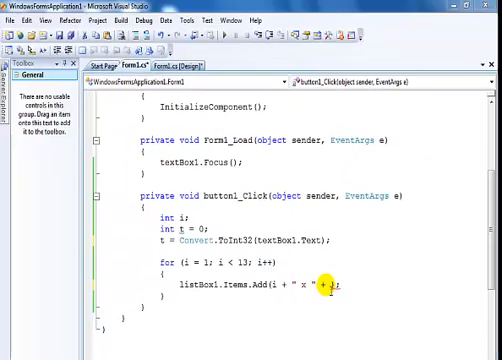
pyautogui.write('t +')
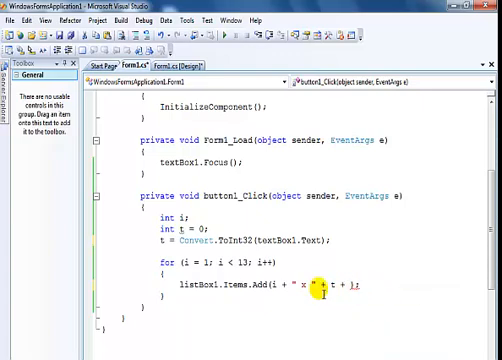
pyautogui.moveTo(390, 324)
pyautogui.write('" = " + i ')
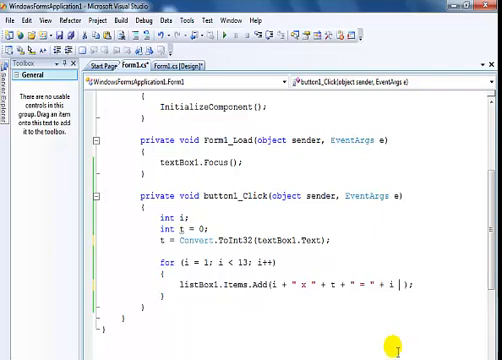
pyautogui.write('*')
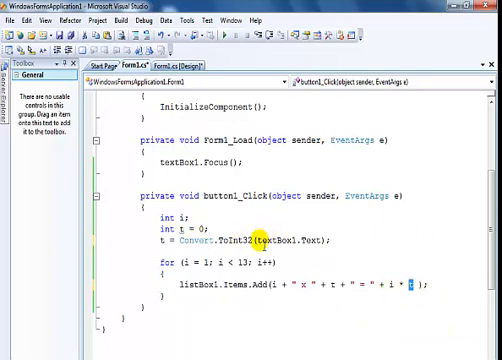
pyautogui.doubleClick(262, 240)
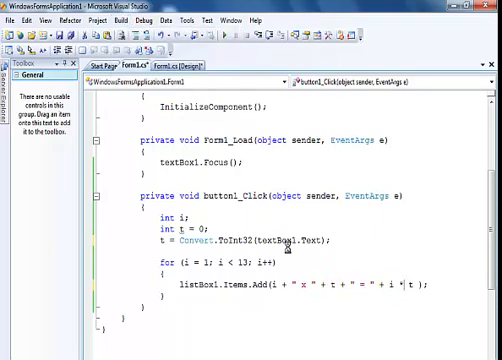
pyautogui.moveTo(292, 262)
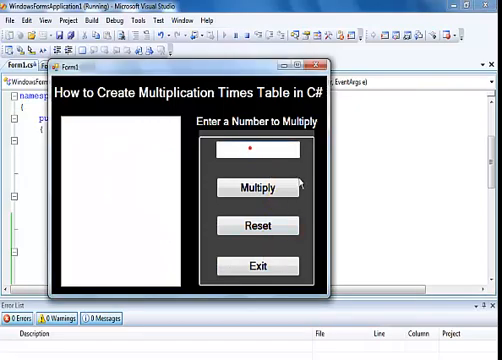
# Enter 8 and generate its table, listing 1 x 8 = 8 through 12 x 8 = 96.
pyautogui.write('8')
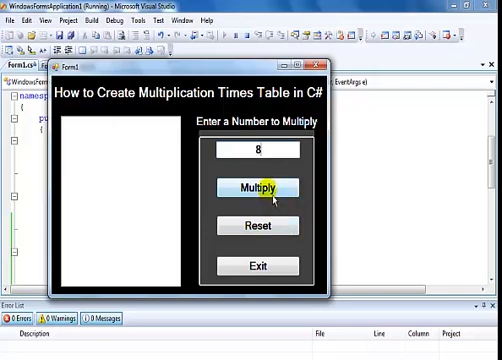
pyautogui.click(260, 188)
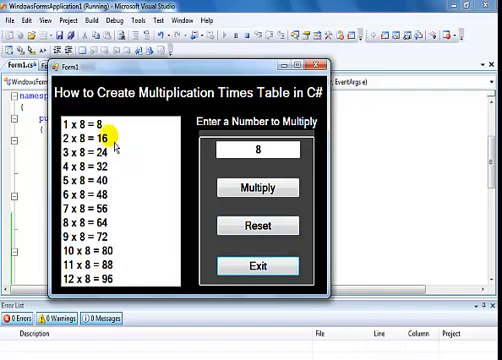
pyautogui.moveTo(262, 148)
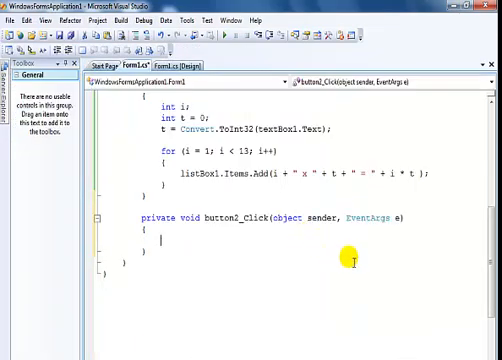
# Make button2_Click run listBox1.Items.Clear(); textBox1.Text = ""; textBox1.Focus(); and return to the designer.
pyautogui.write('listBox1.Items.Clear')
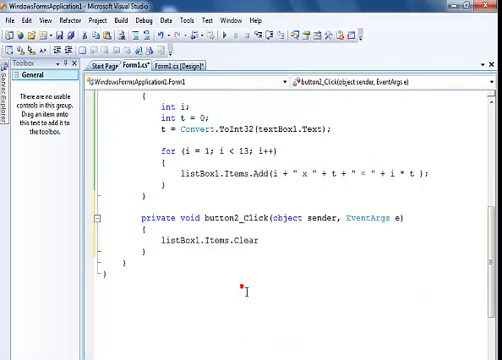
pyautogui.write('();')
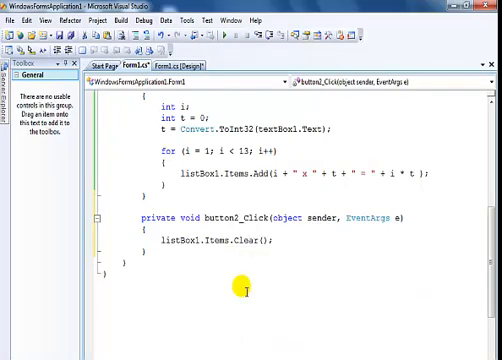
pyautogui.write('textBox1')
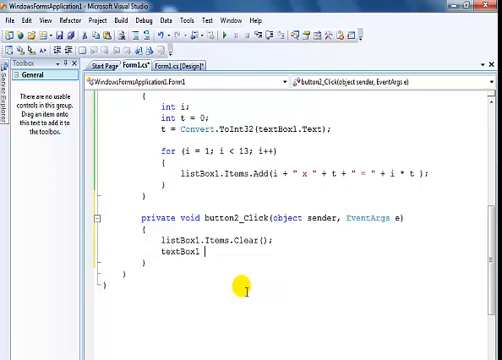
pyautogui.write('.Text')
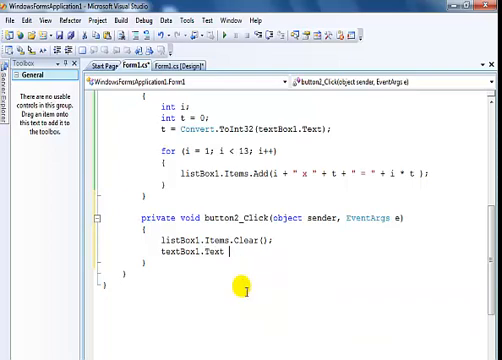
pyautogui.write('= "";')
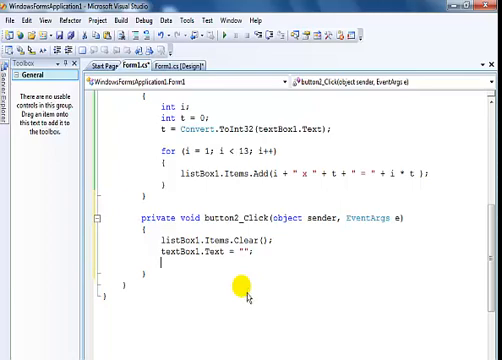
pyautogui.write('textBox1.Focus')
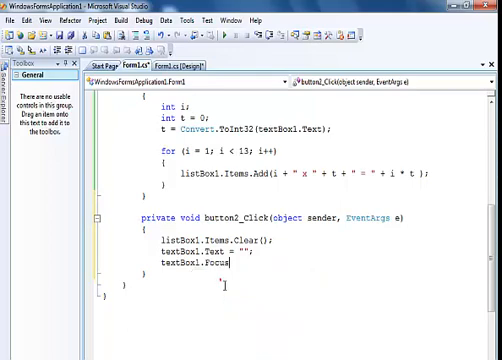
pyautogui.write('();')
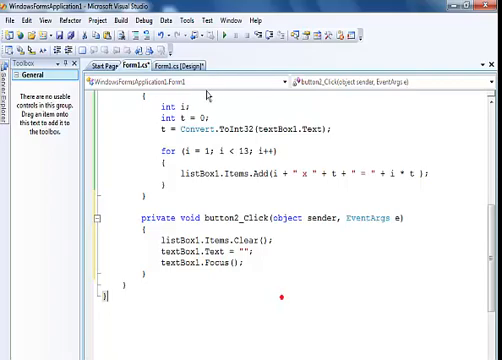
pyautogui.click(180, 64)
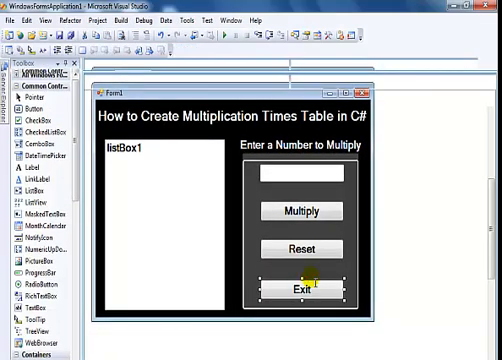
# Give the Exit button a button3_Click handler calling Application.Exit() and run the app.
pyautogui.doubleClick(298, 288)
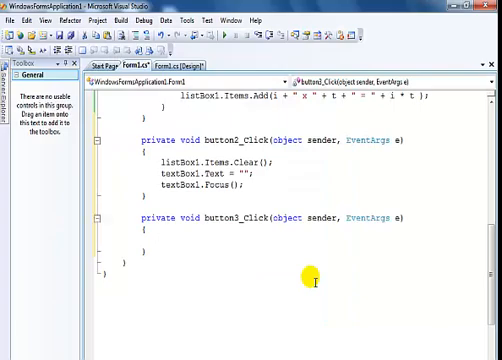
pyautogui.write('application.Exit();')
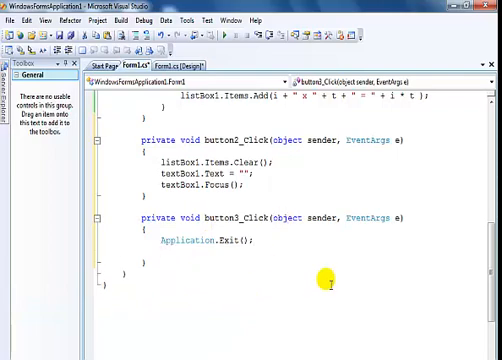
pyautogui.moveTo(252, 114)
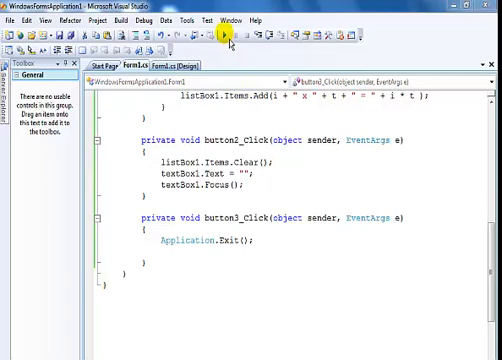
pyautogui.click(224, 34)
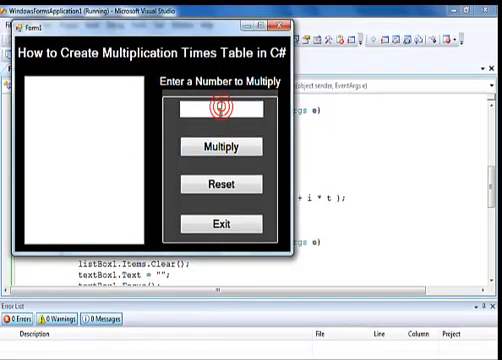
# List and clear the times tables for 3 and then 87.
pyautogui.click(210, 108)
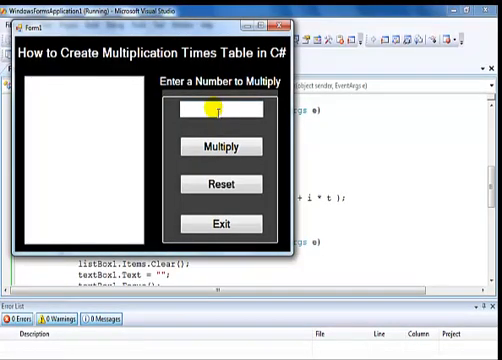
pyautogui.write('3')
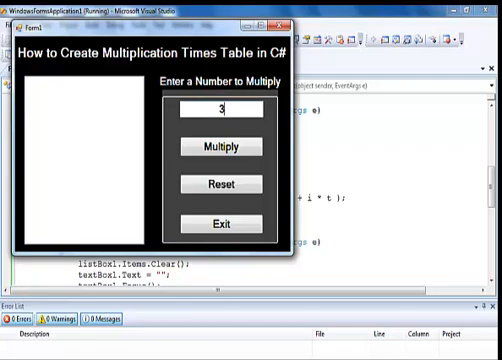
pyautogui.click(228, 146)
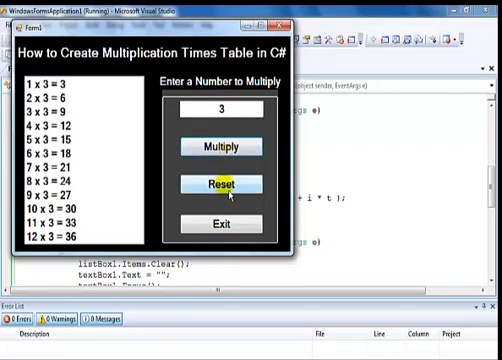
pyautogui.click(220, 184)
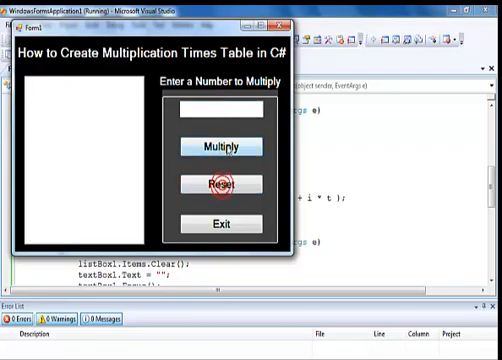
pyautogui.write('87')
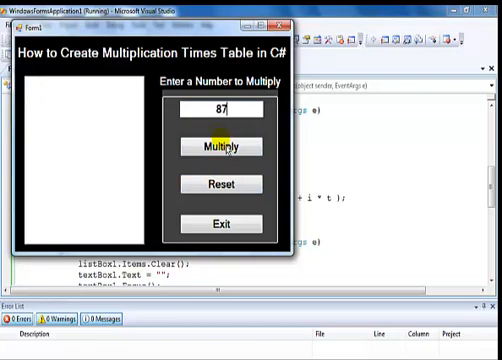
pyautogui.click(226, 148)
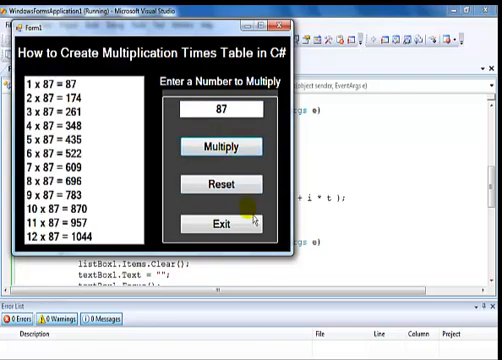
pyautogui.click(224, 184)
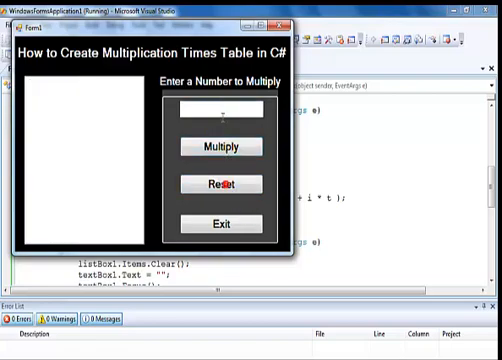
# List the tables for 2 and 26, scroll through them, then exit the app.
pyautogui.click(234, 146)
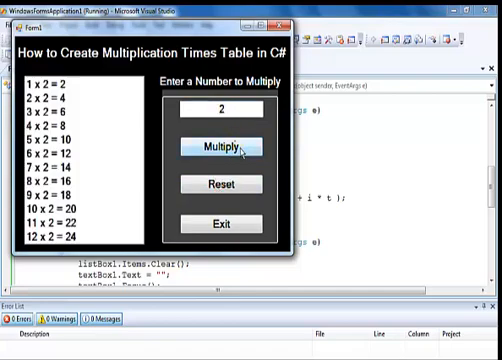
pyautogui.click(224, 110)
pyautogui.write('6')
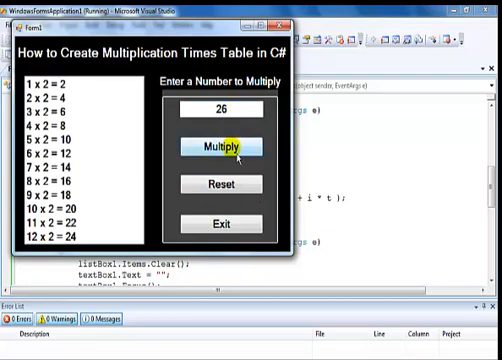
pyautogui.click(228, 144)
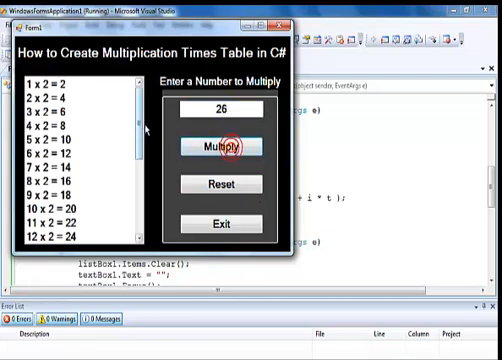
pyautogui.click(220, 146)
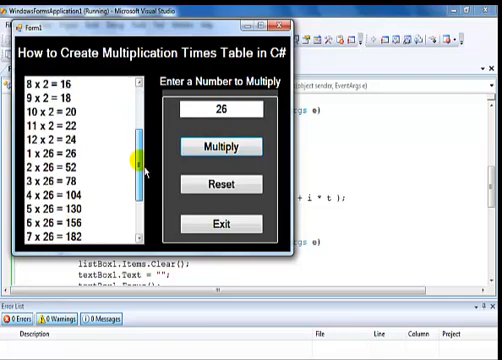
pyautogui.scroll(-3)
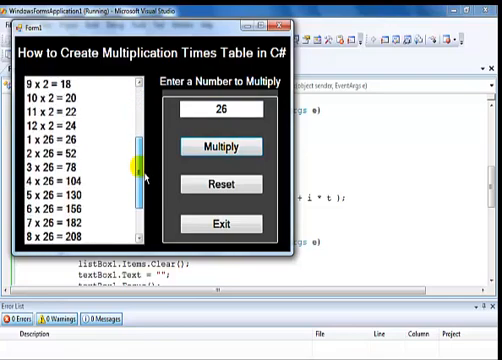
pyautogui.scroll(-3)
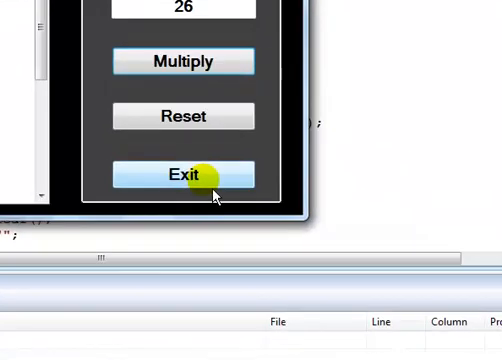
pyautogui.click(184, 174)
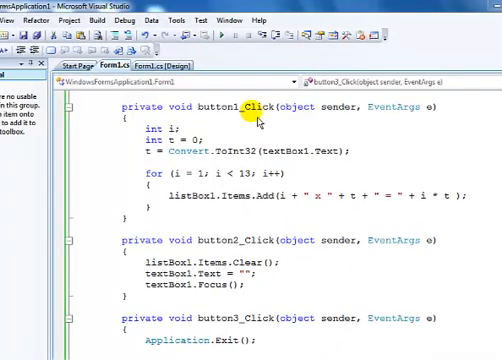
pyautogui.moveTo(190, 136)
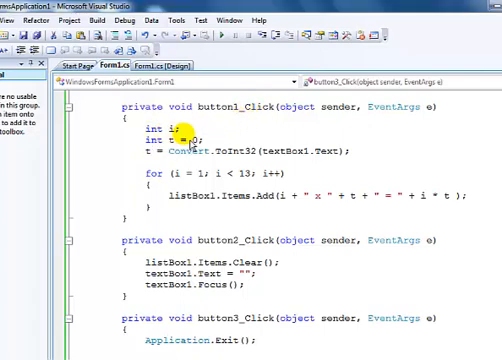
# Review the Form1.cs code and run the application again with F5.
pyautogui.scroll(3)
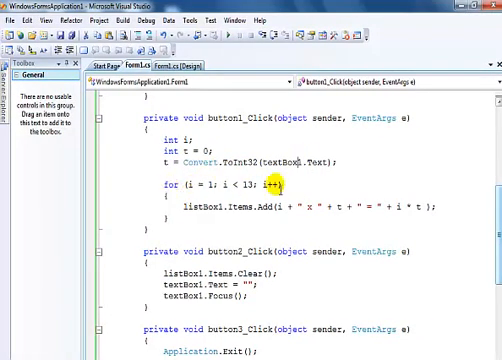
pyautogui.moveTo(340, 228)
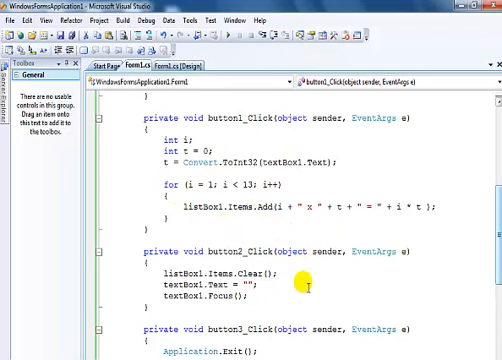
pyautogui.moveTo(268, 64)
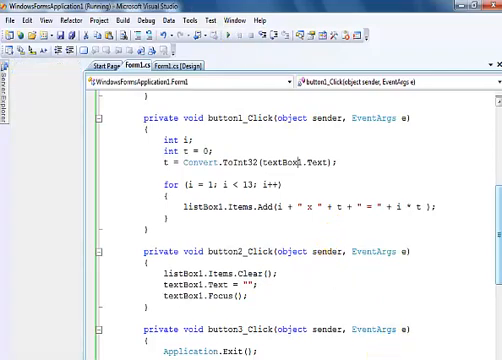
pyautogui.press('F5')
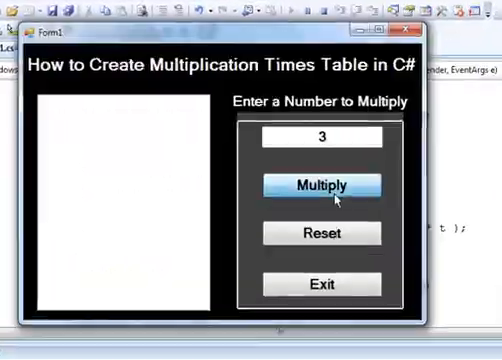